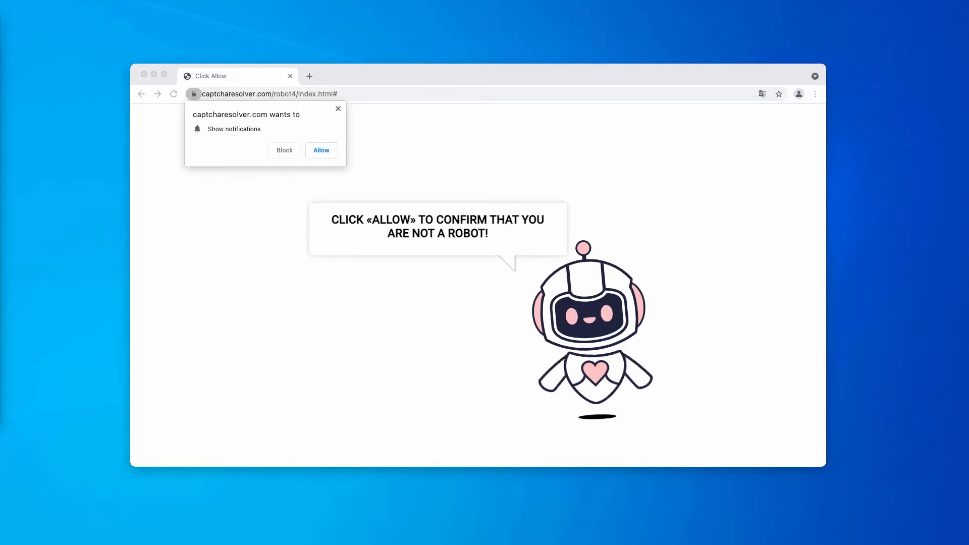
mouse_move(297, 35)
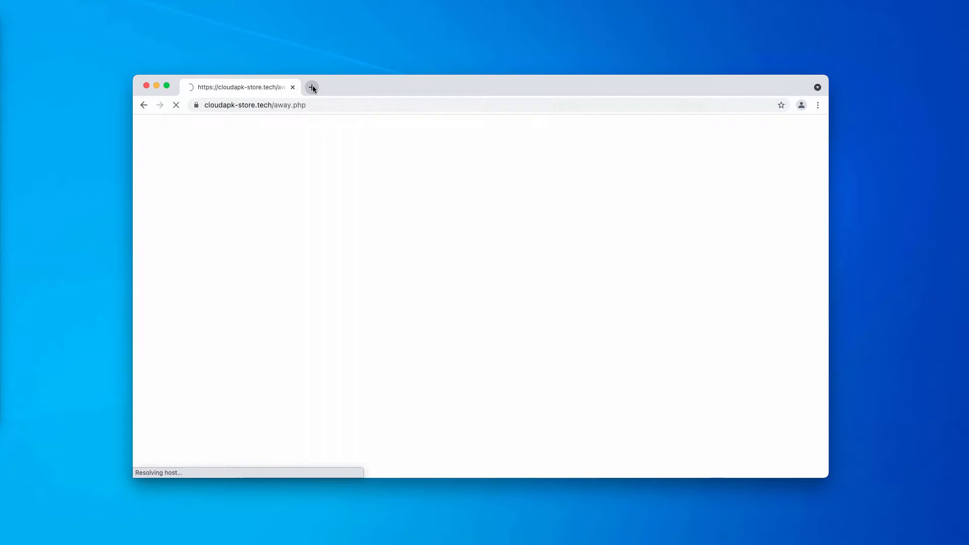
Step: Leave a fresh tab open and close the 1xBet betting tab
click(312, 86)
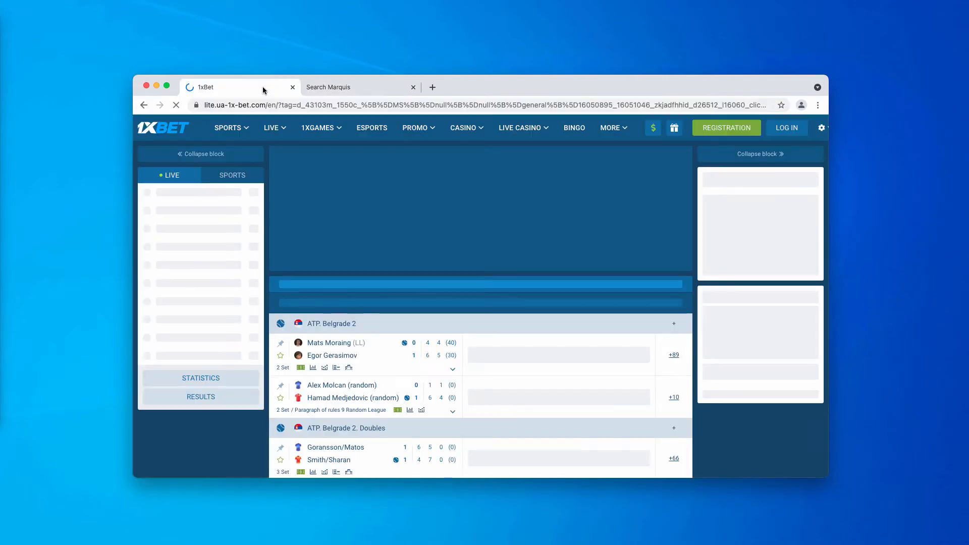
click(292, 86)
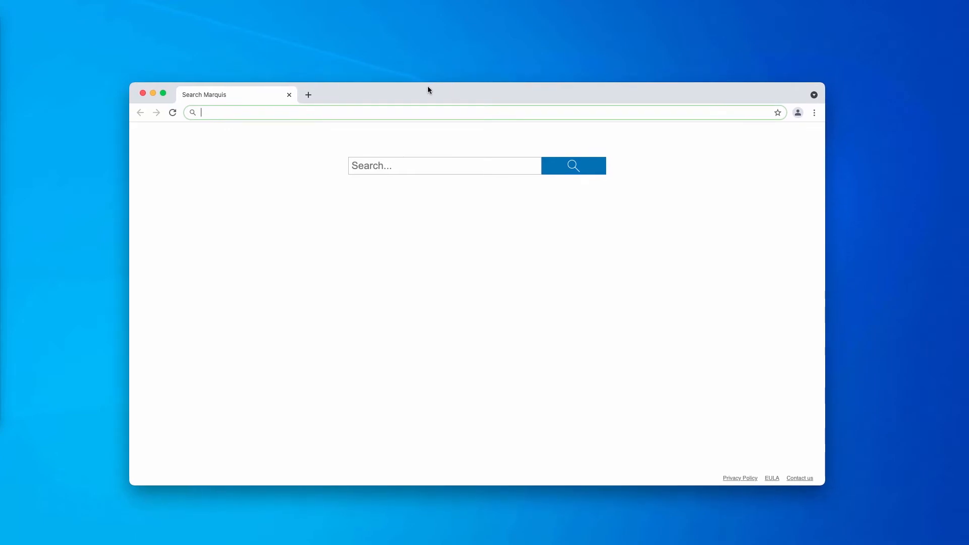
mouse_move(188, 81)
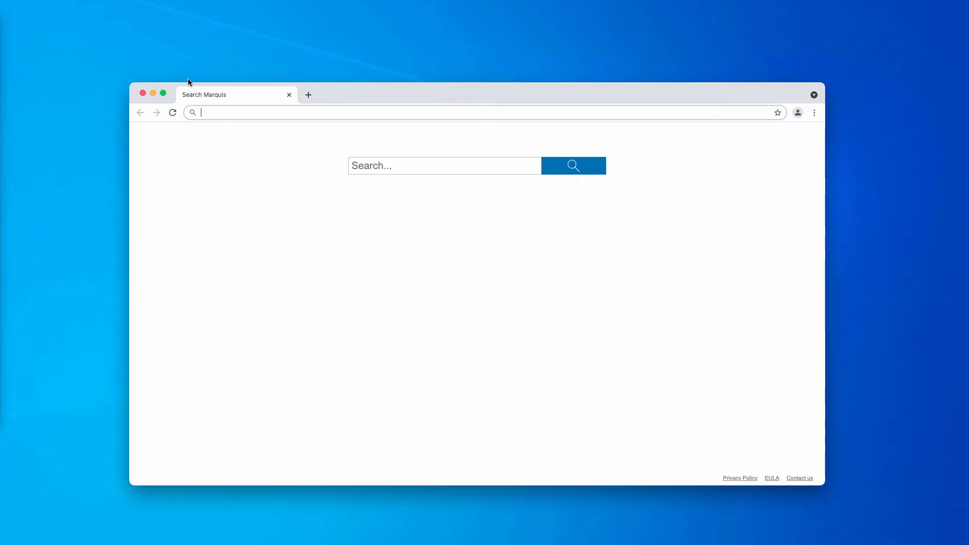
Step: Reach Chrome's Site Settings permissions page from the menu's Settings in a new tab
click(308, 94)
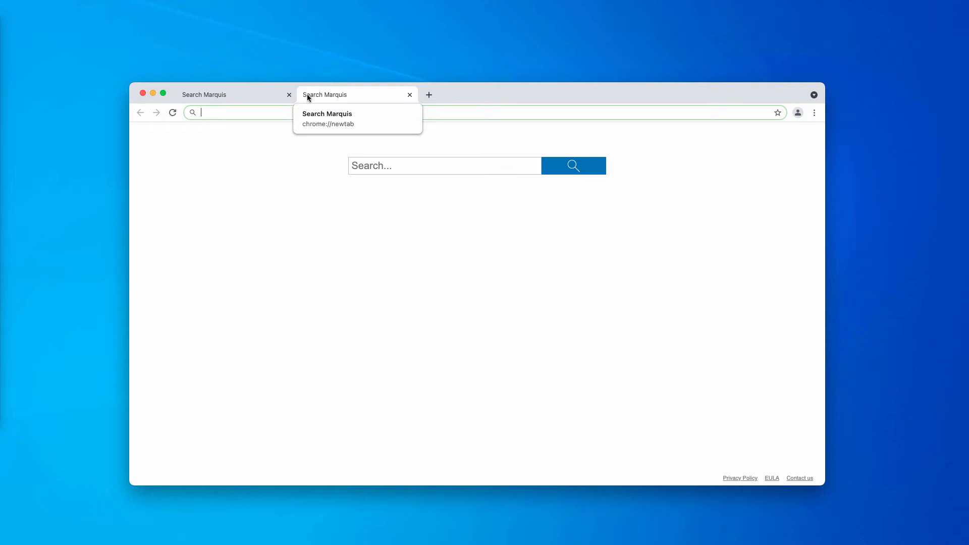
click(815, 113)
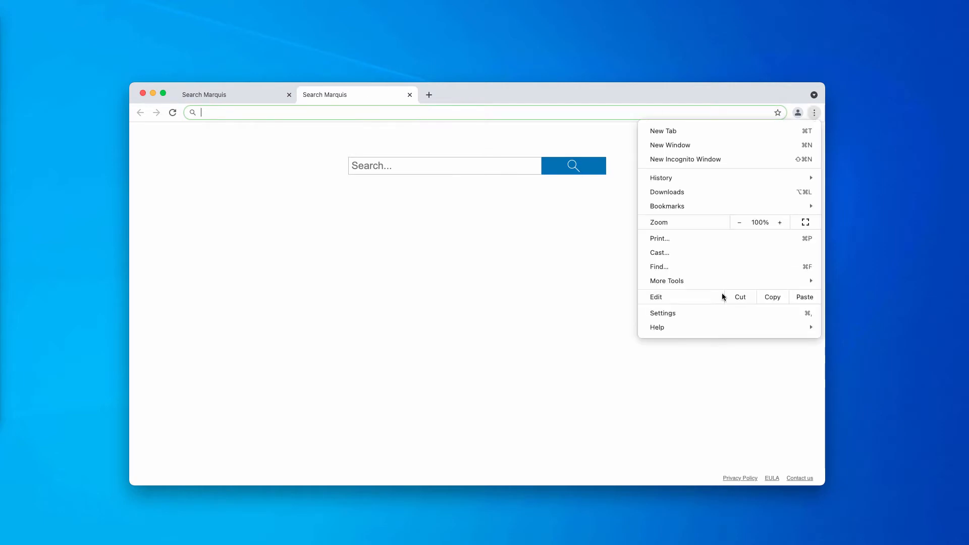
mouse_move(723, 297)
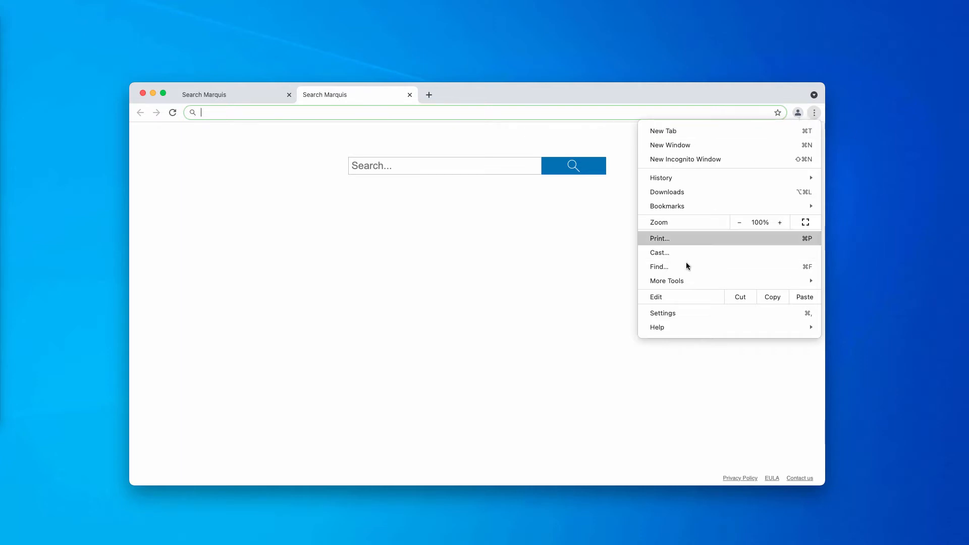
mouse_move(665, 314)
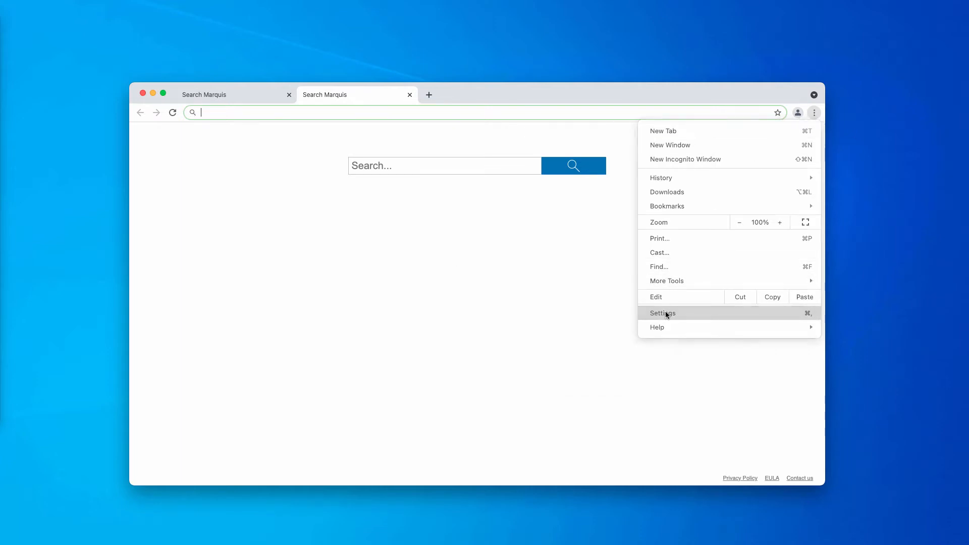
click(663, 313)
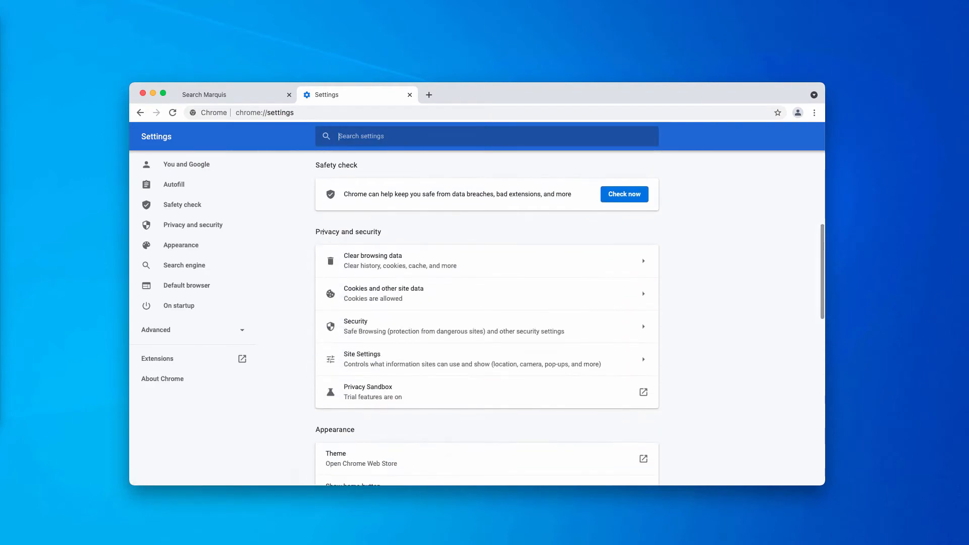
scroll(down, 3)
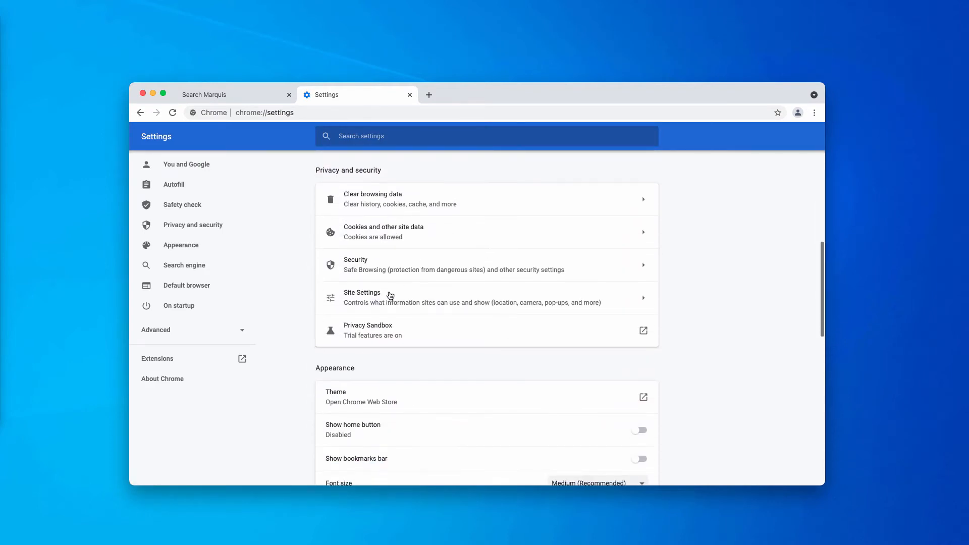
click(362, 293)
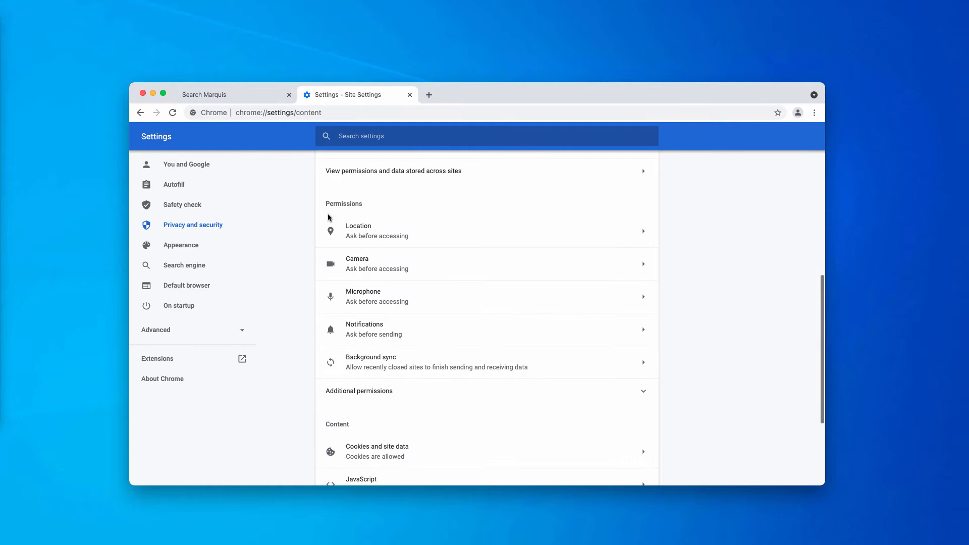
Step: Remove every site from the notification Allow and Block lists, then focus the address bar
click(364, 325)
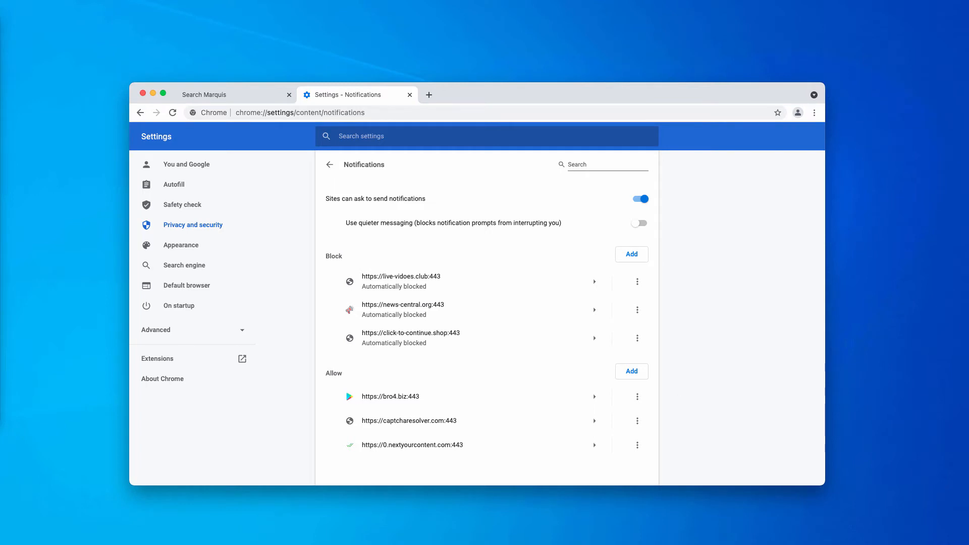
mouse_move(681, 391)
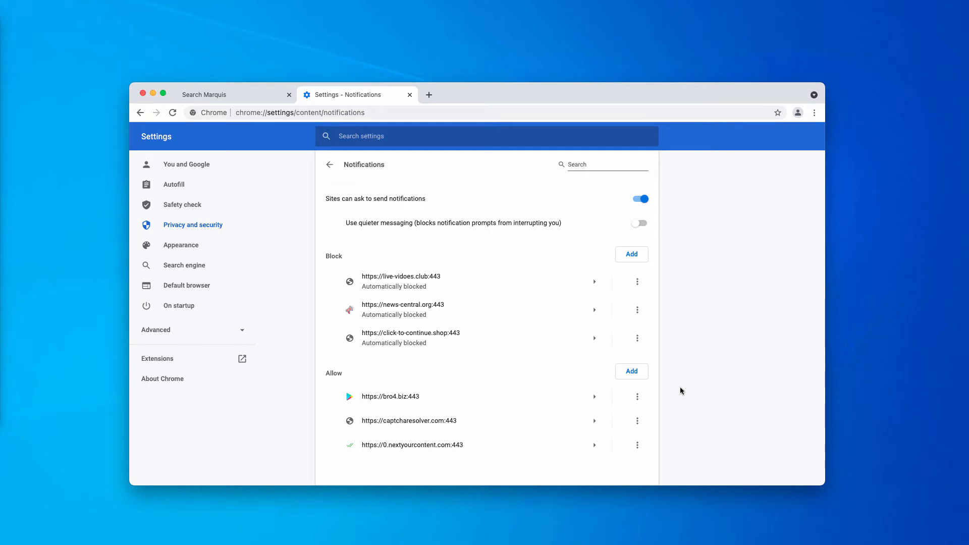
click(637, 397)
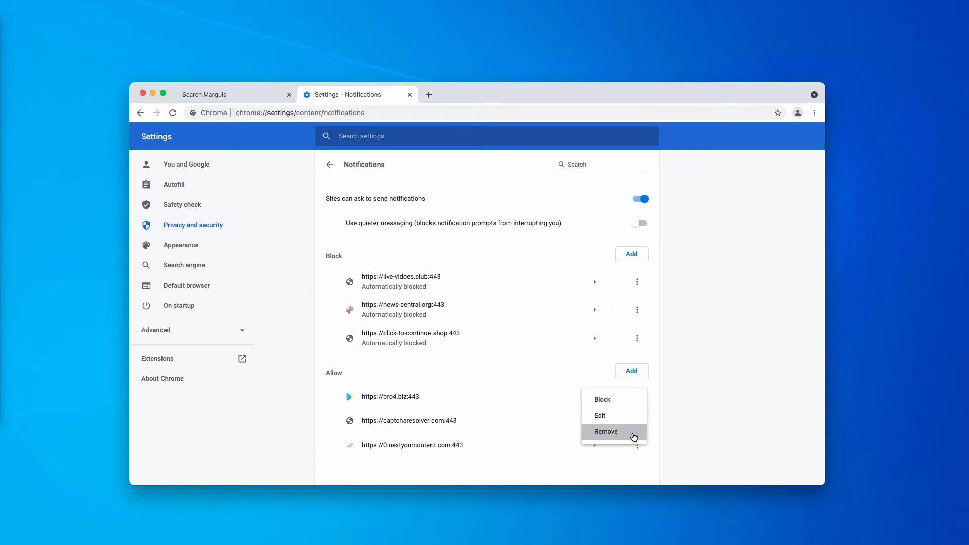
click(605, 431)
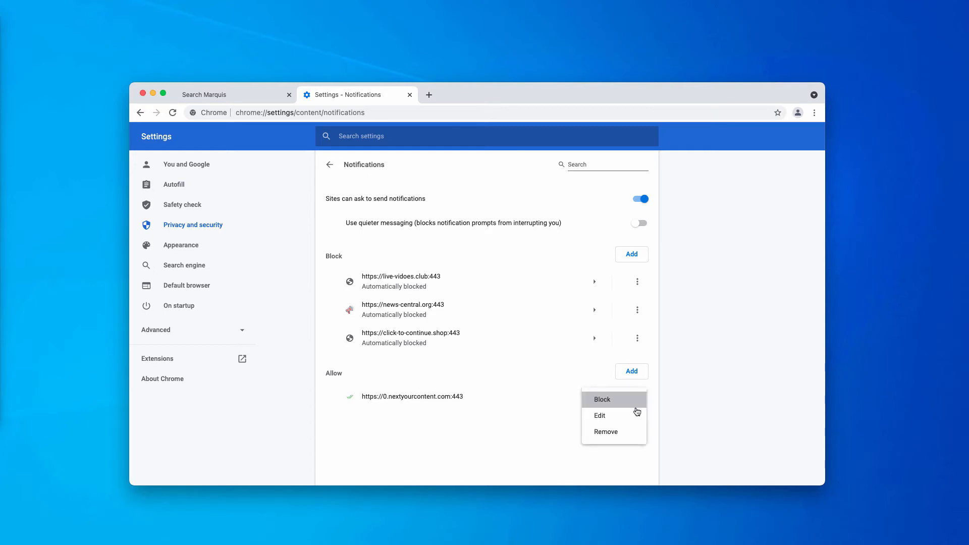
click(603, 399)
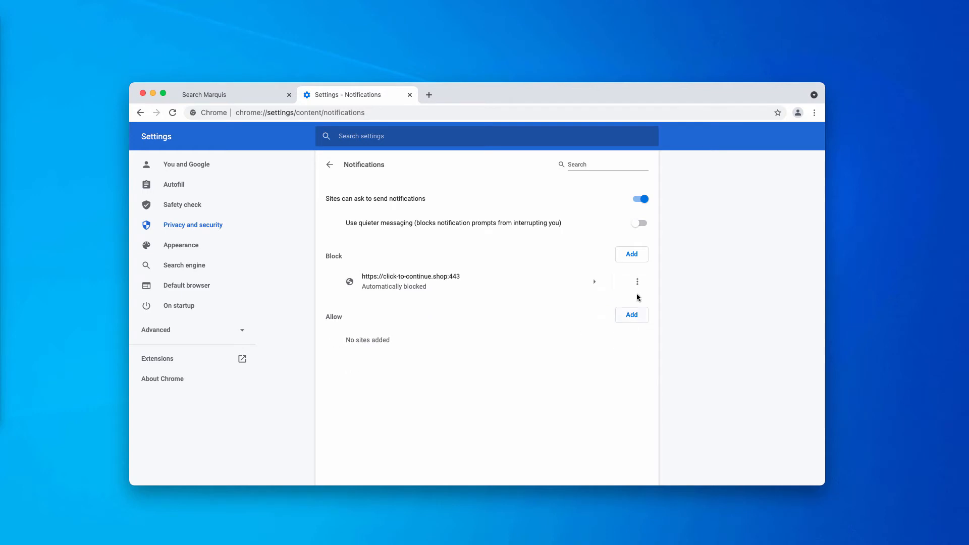
click(636, 281)
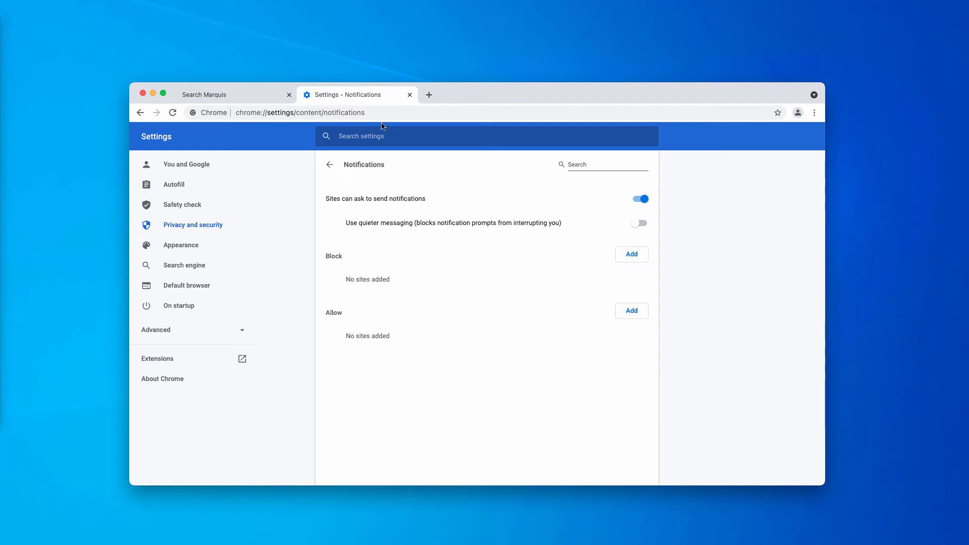
click(300, 113)
text(combocleaner.com)
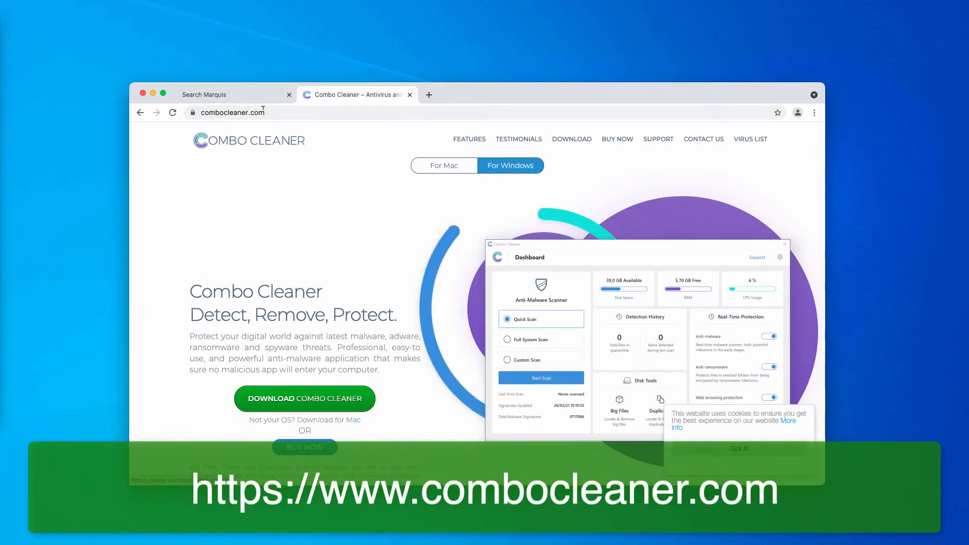
Step: Navigate the second tab to combocleaner.com
click(288, 94)
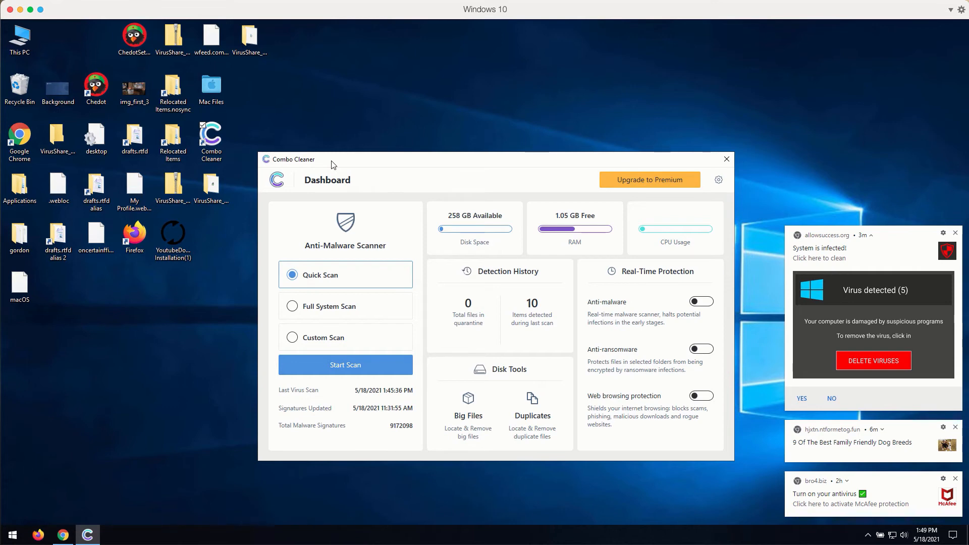
mouse_move(344, 306)
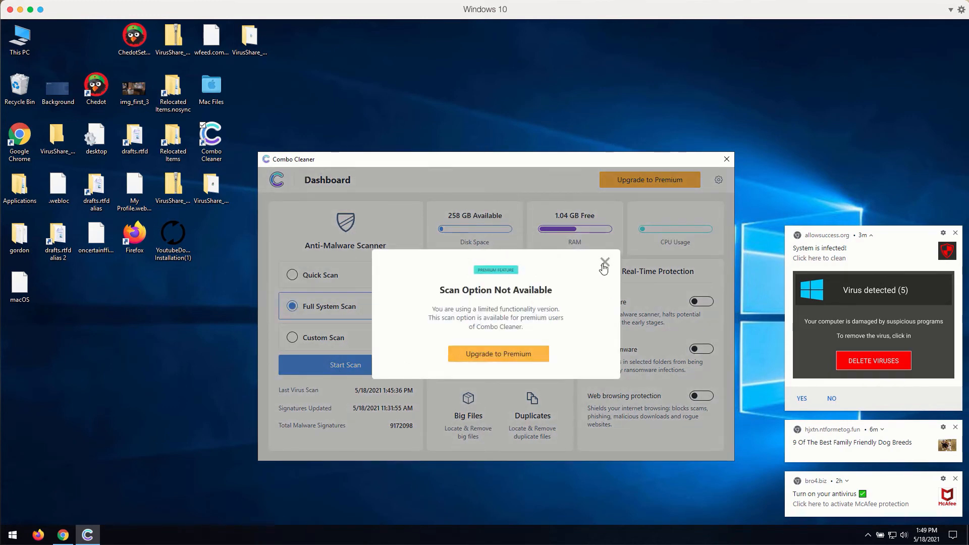
click(292, 337)
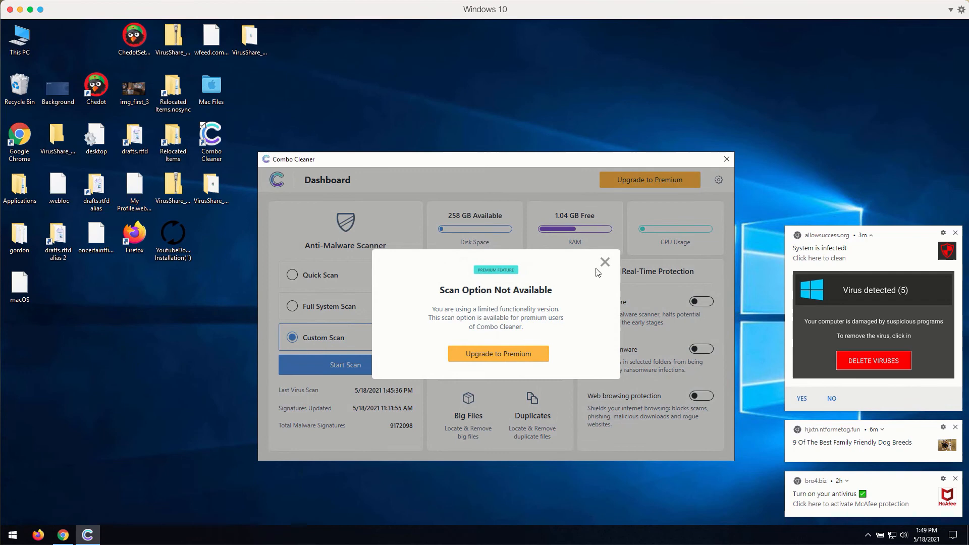
click(605, 261)
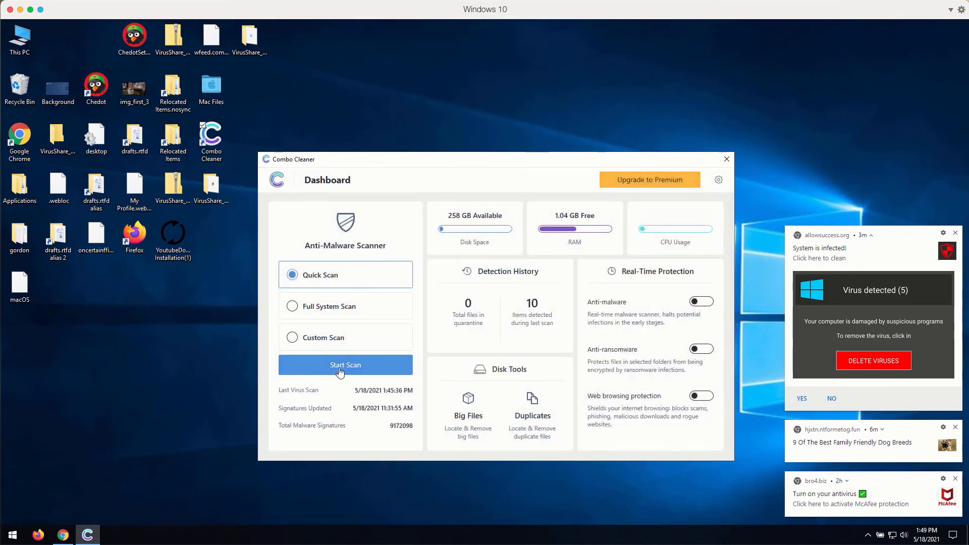
mouse_move(346, 374)
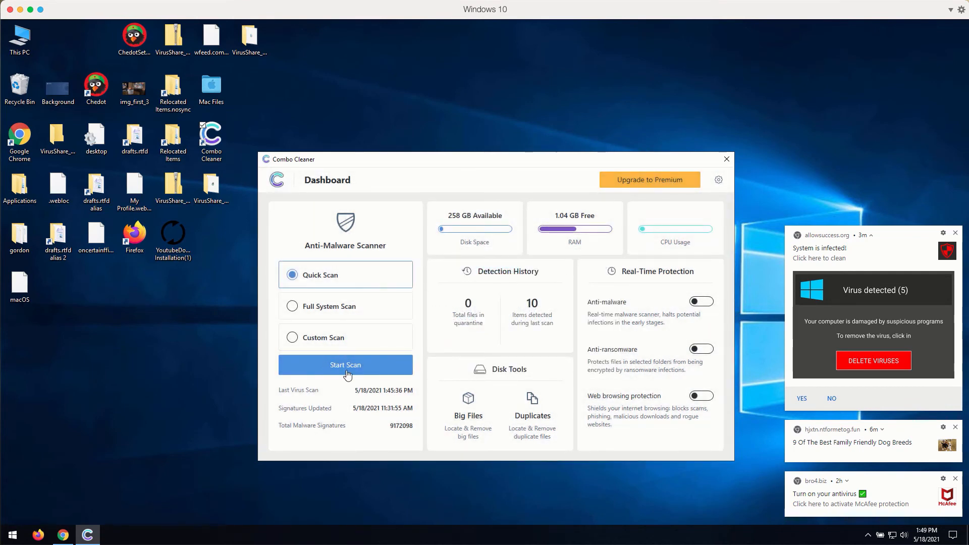
mouse_move(448, 409)
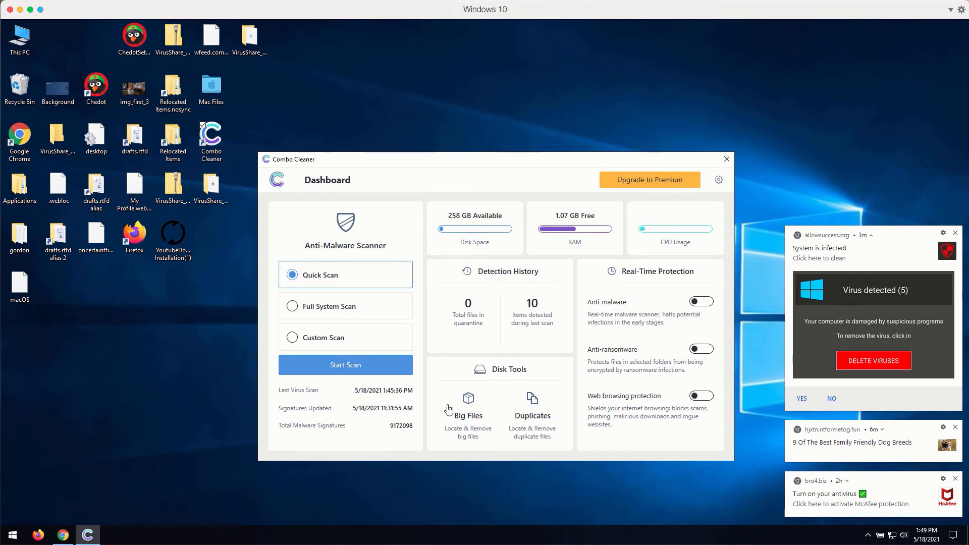
mouse_move(531, 410)
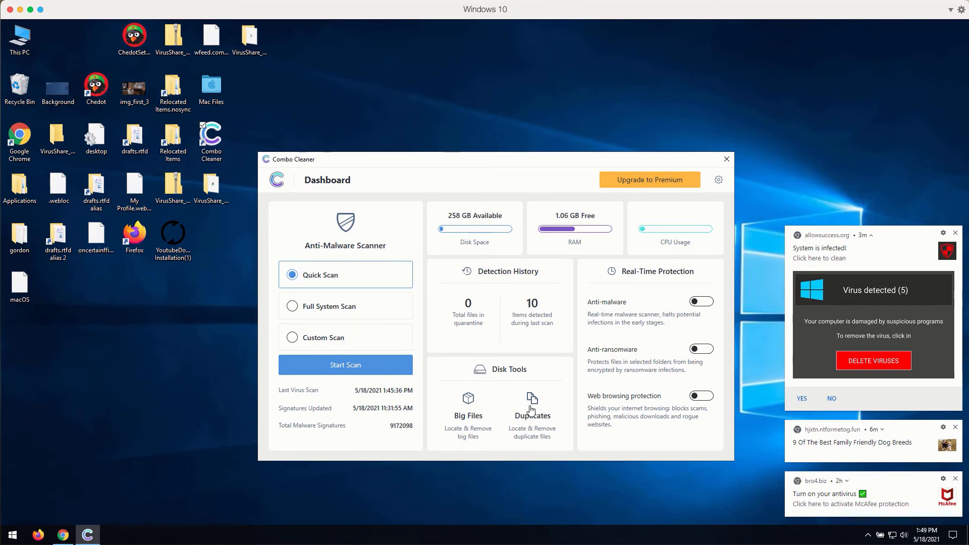
click(467, 411)
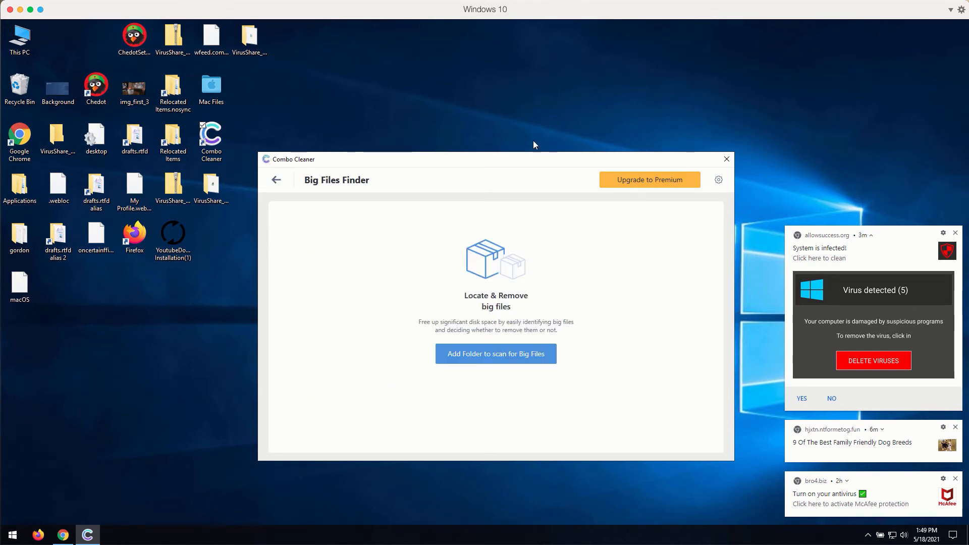
click(276, 179)
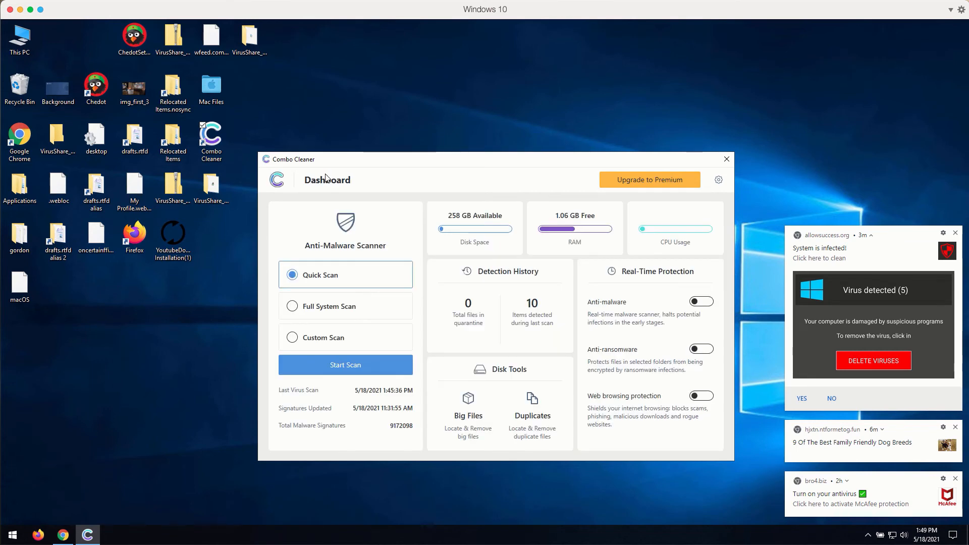
mouse_move(338, 163)
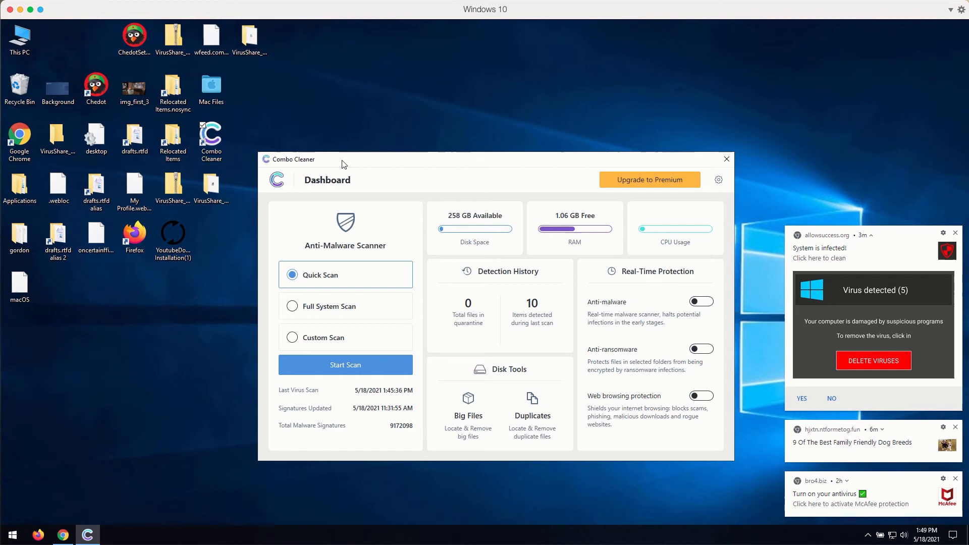
mouse_move(325, 243)
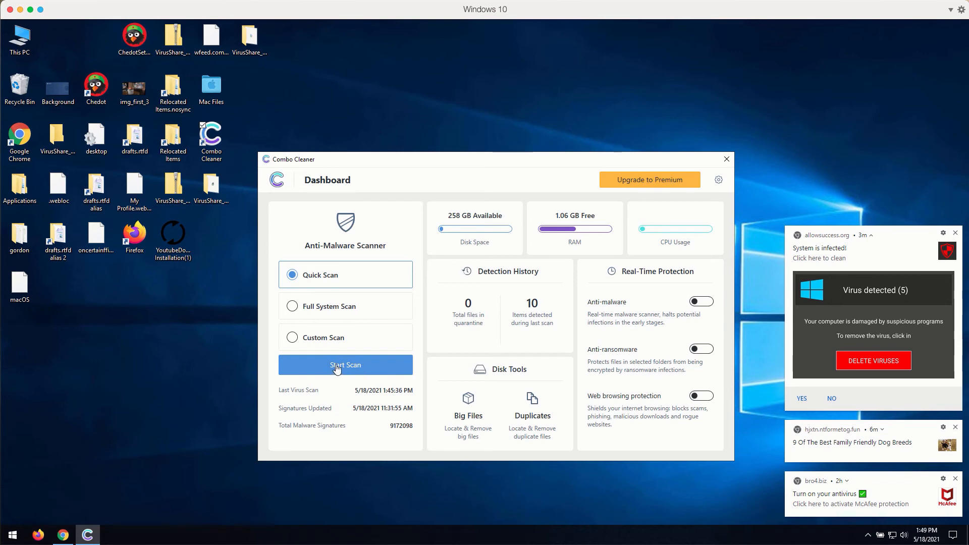
Step: Run the Combo Cleaner Quick Scan until it lists 10 adware threats
click(345, 365)
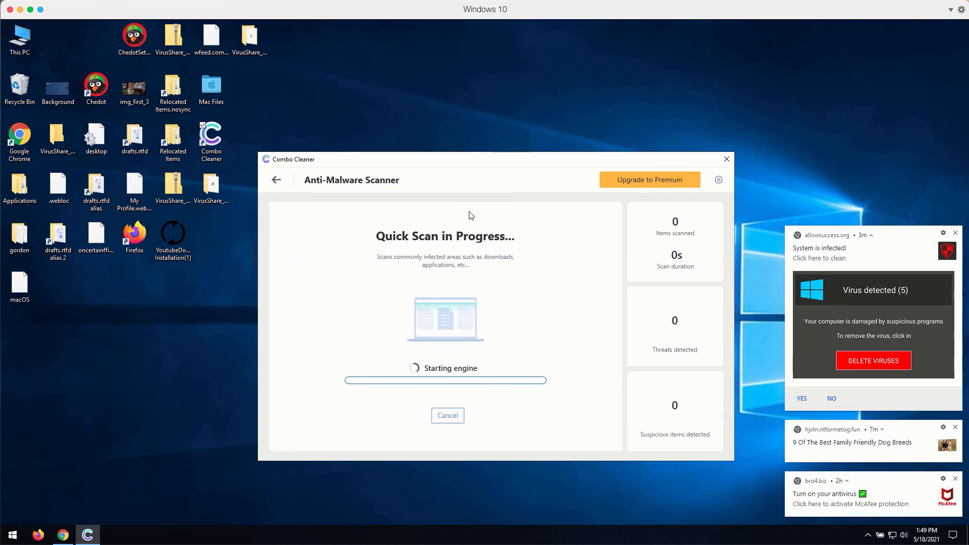
mouse_move(512, 176)
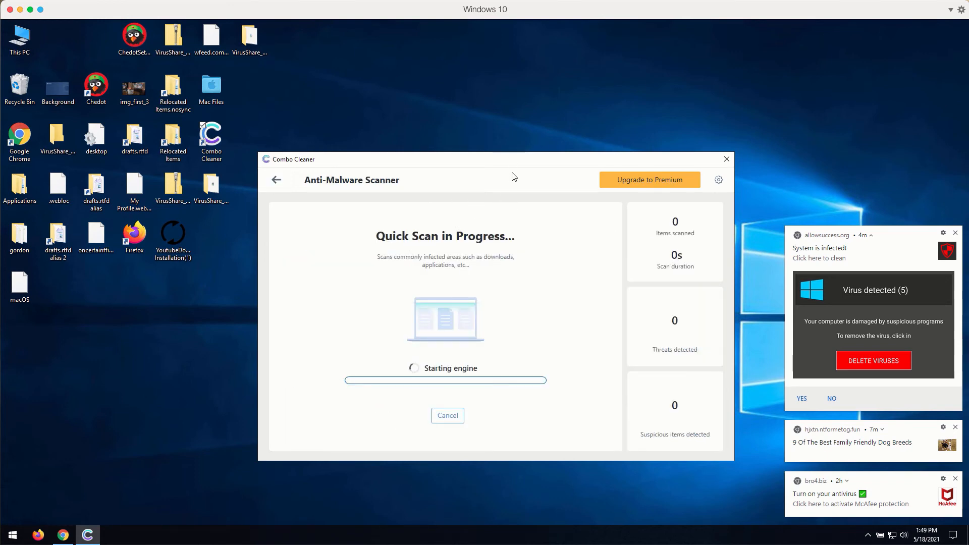
mouse_move(515, 183)
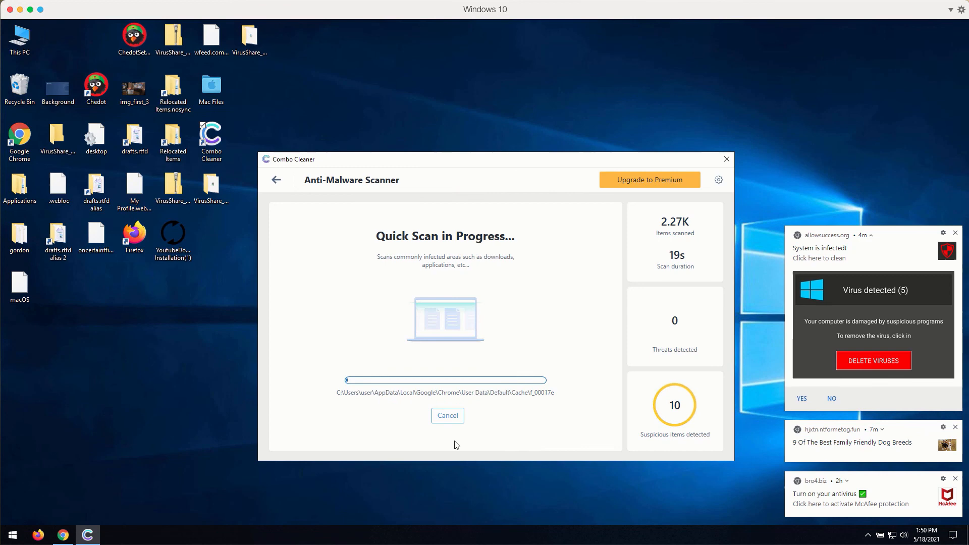
click(447, 415)
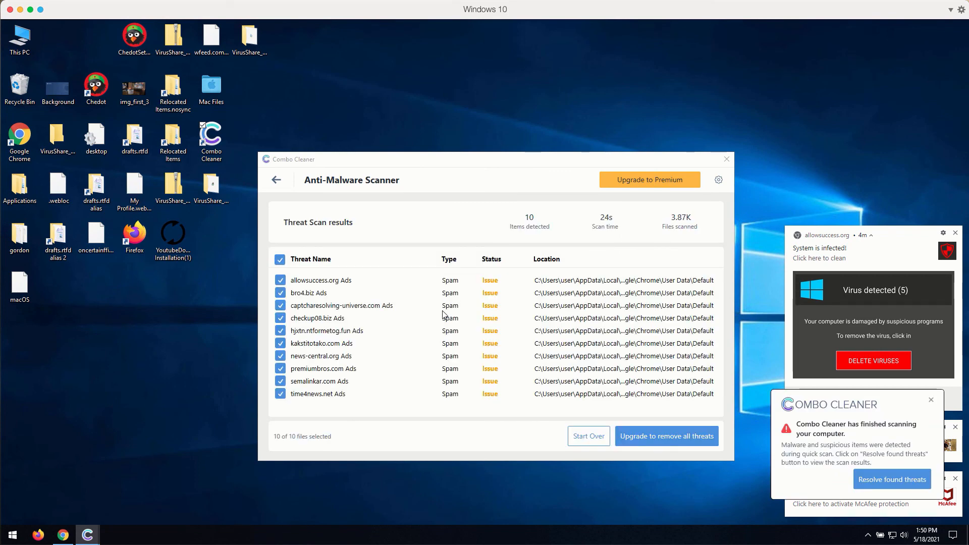
mouse_move(496, 74)
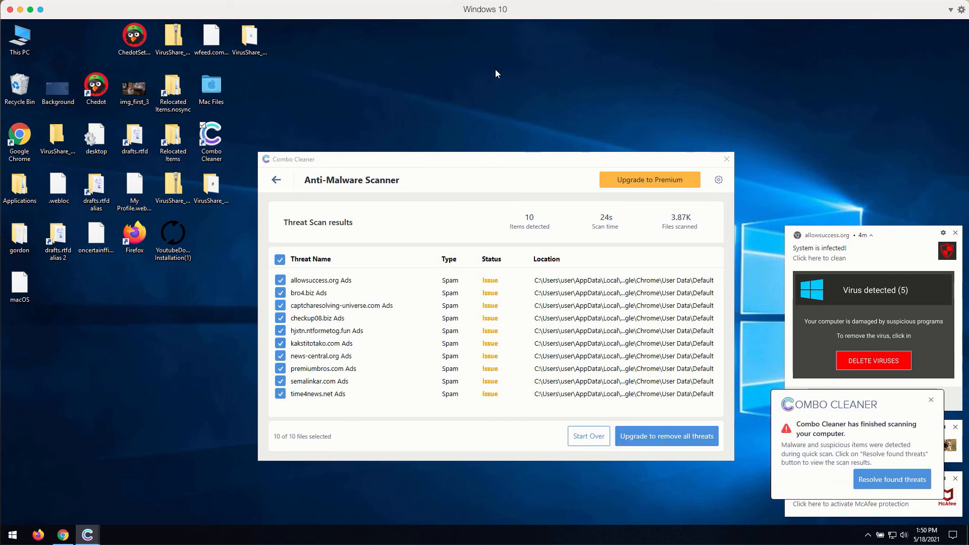
mouse_move(491, 165)
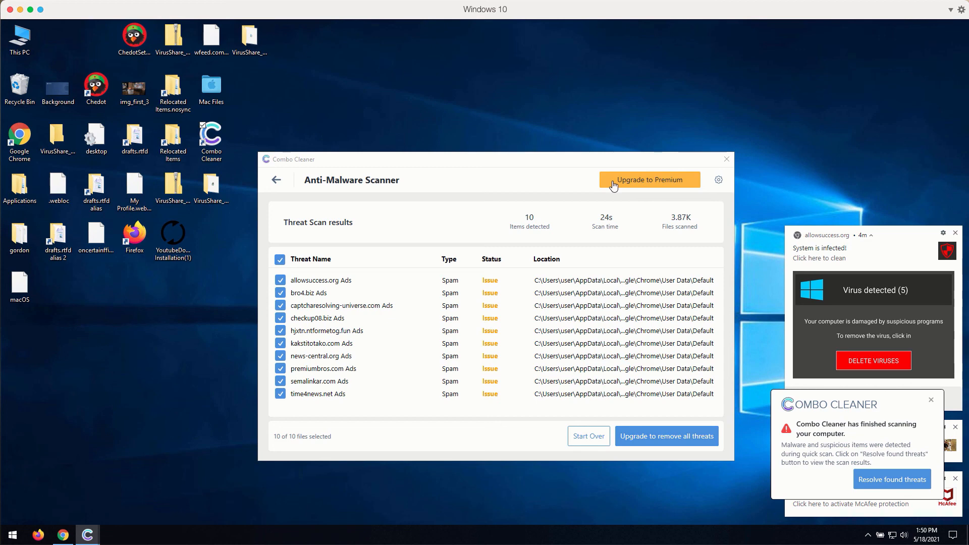
mouse_move(614, 186)
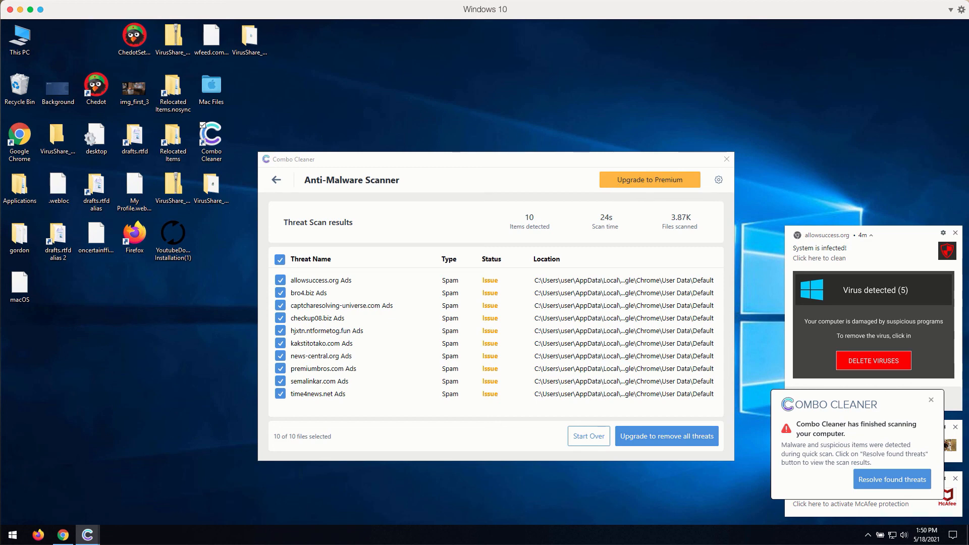